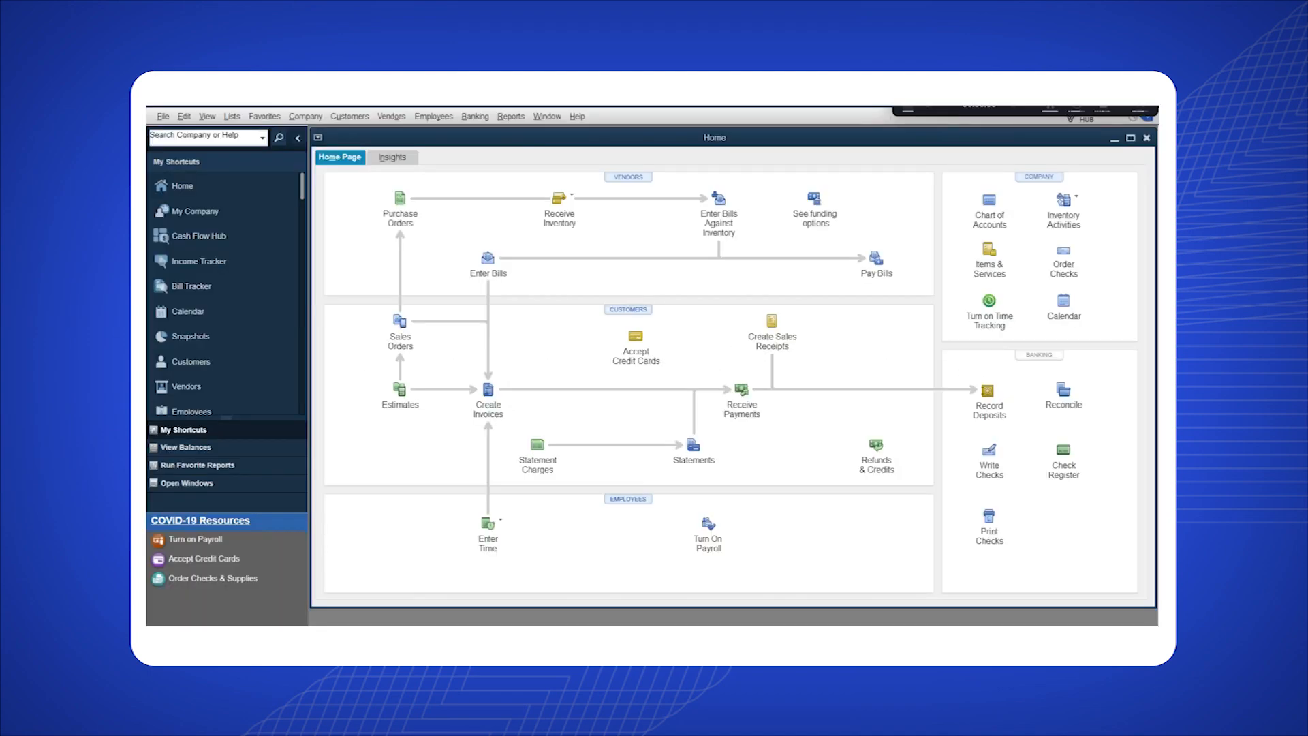
- Choose to save an Accountant's Copy of the company file locally from the File menu
click(163, 116)
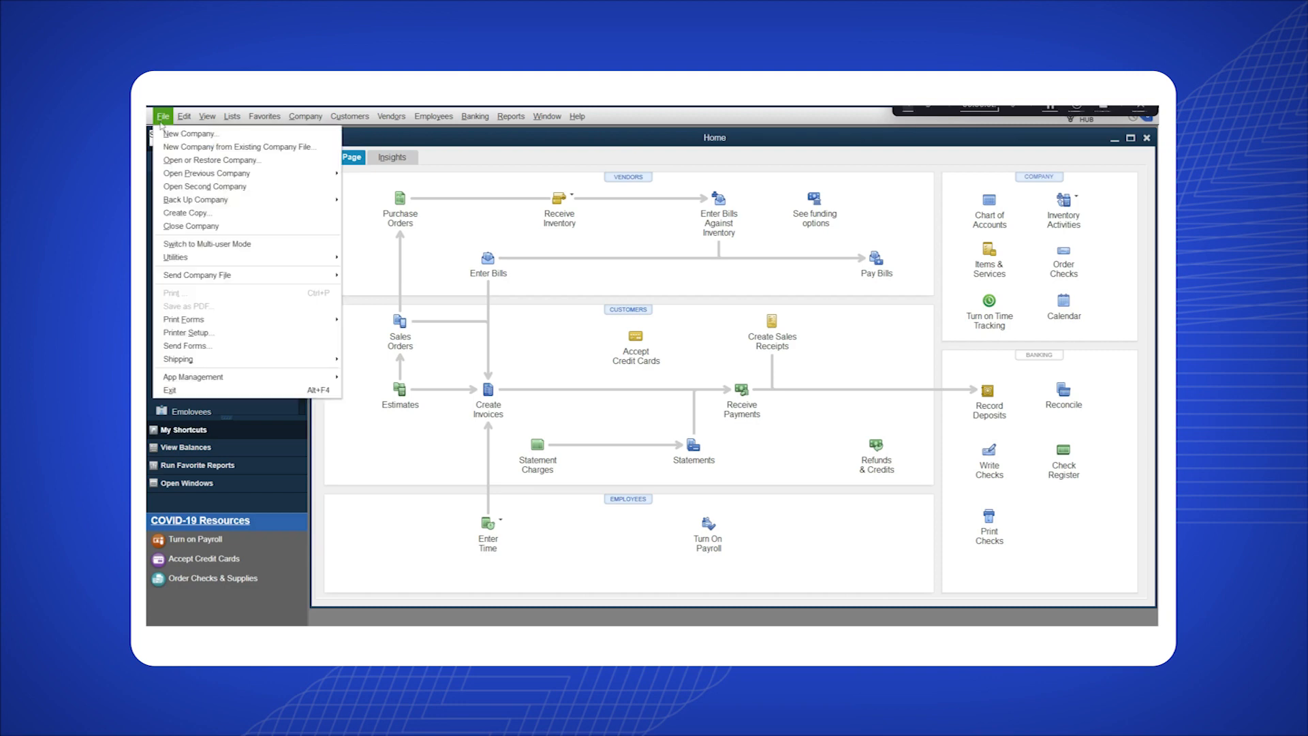
mouse_move(204, 257)
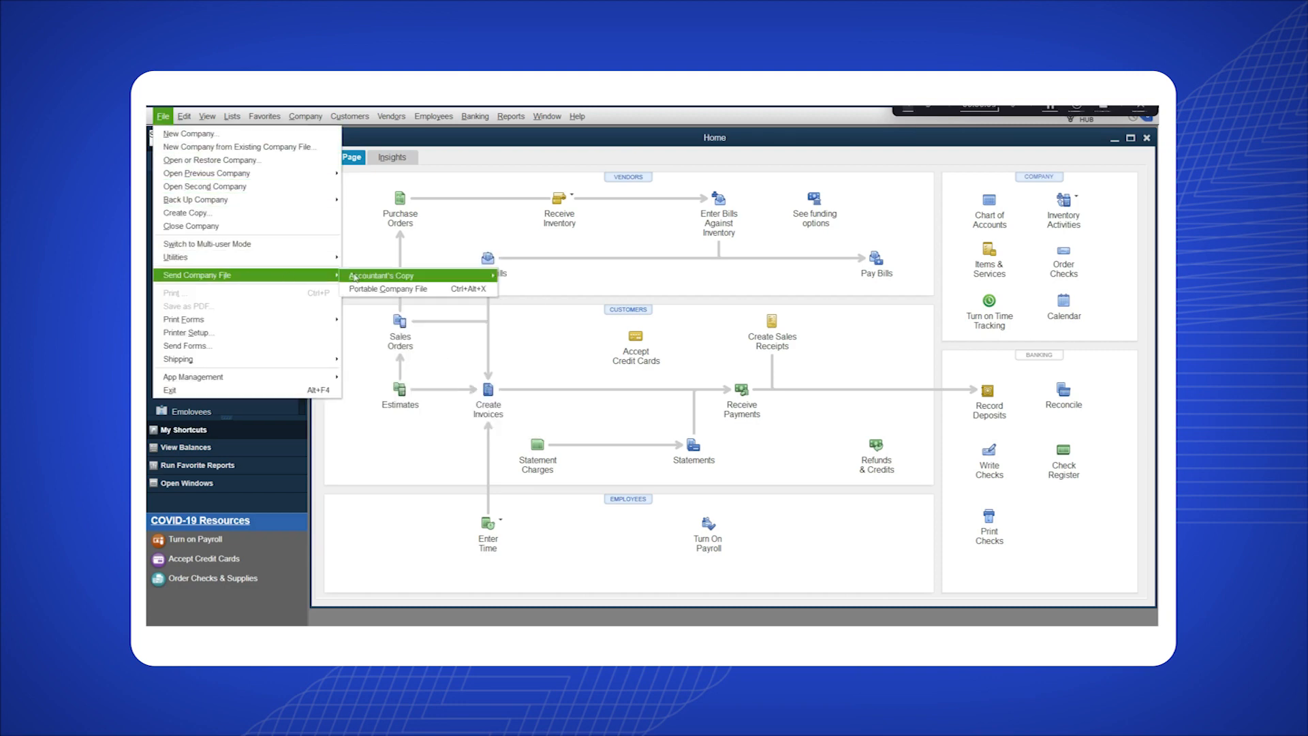
mouse_move(380, 275)
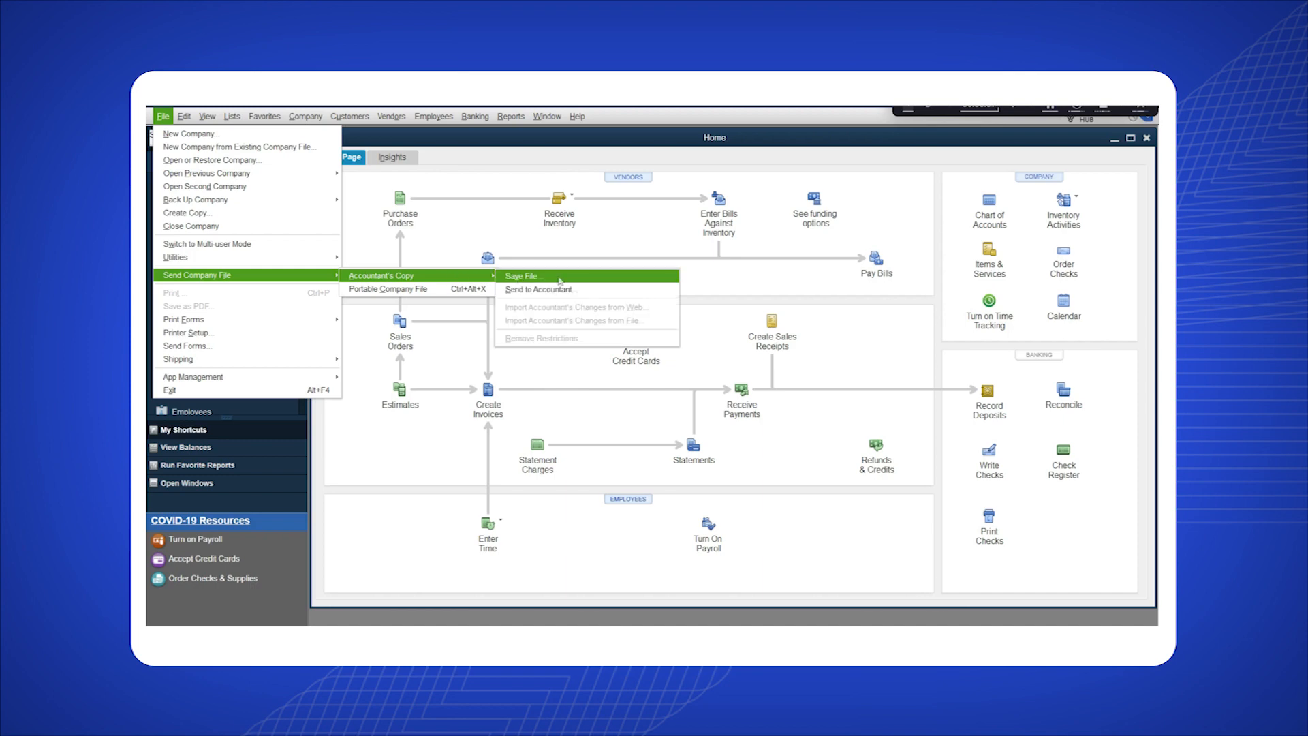
click(521, 276)
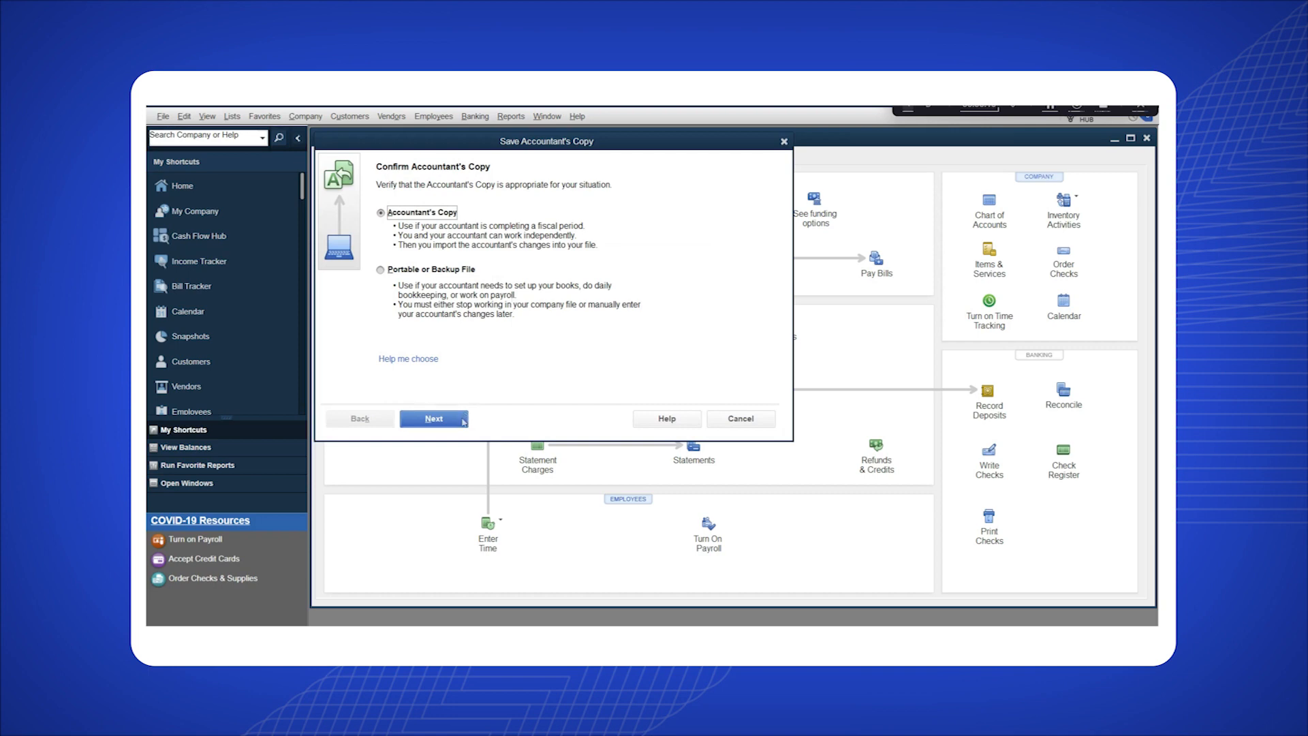
- Confirm the Accountant's Copy option and set the dividing date to 4 weeks ago (09-05-2023)
click(434, 419)
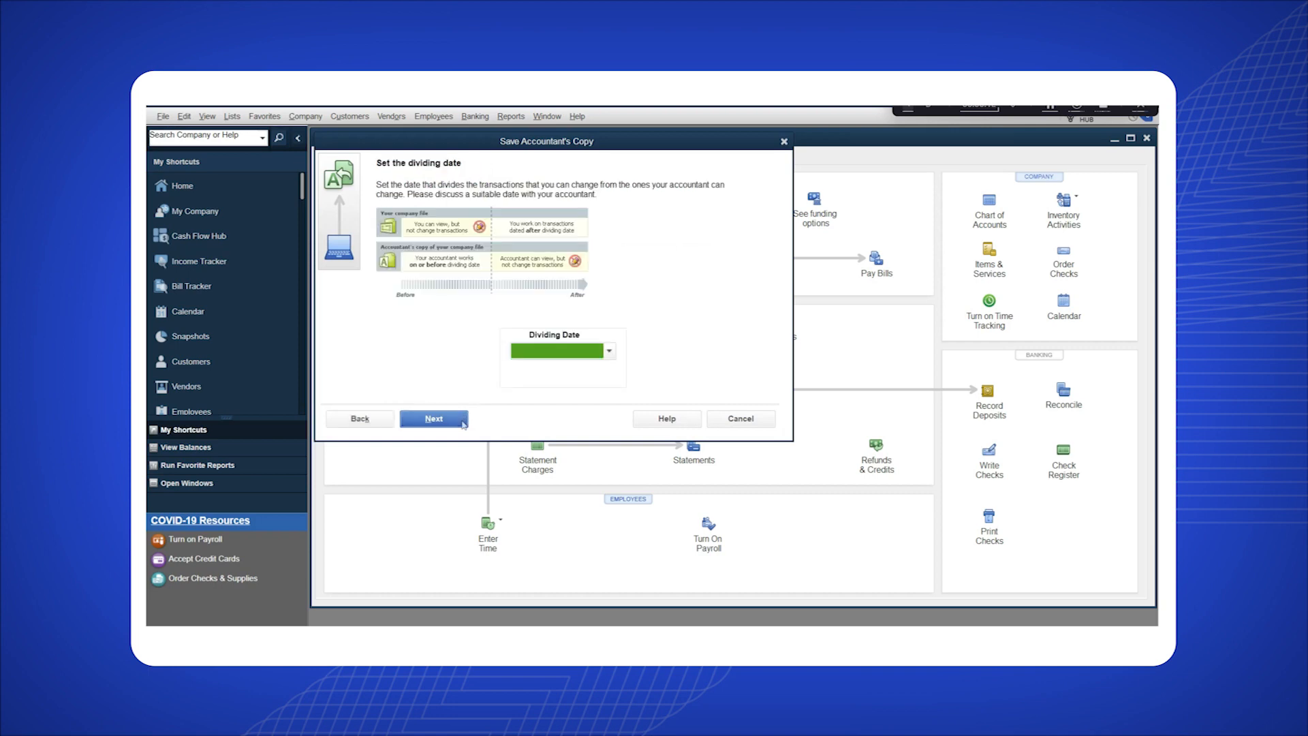
click(609, 351)
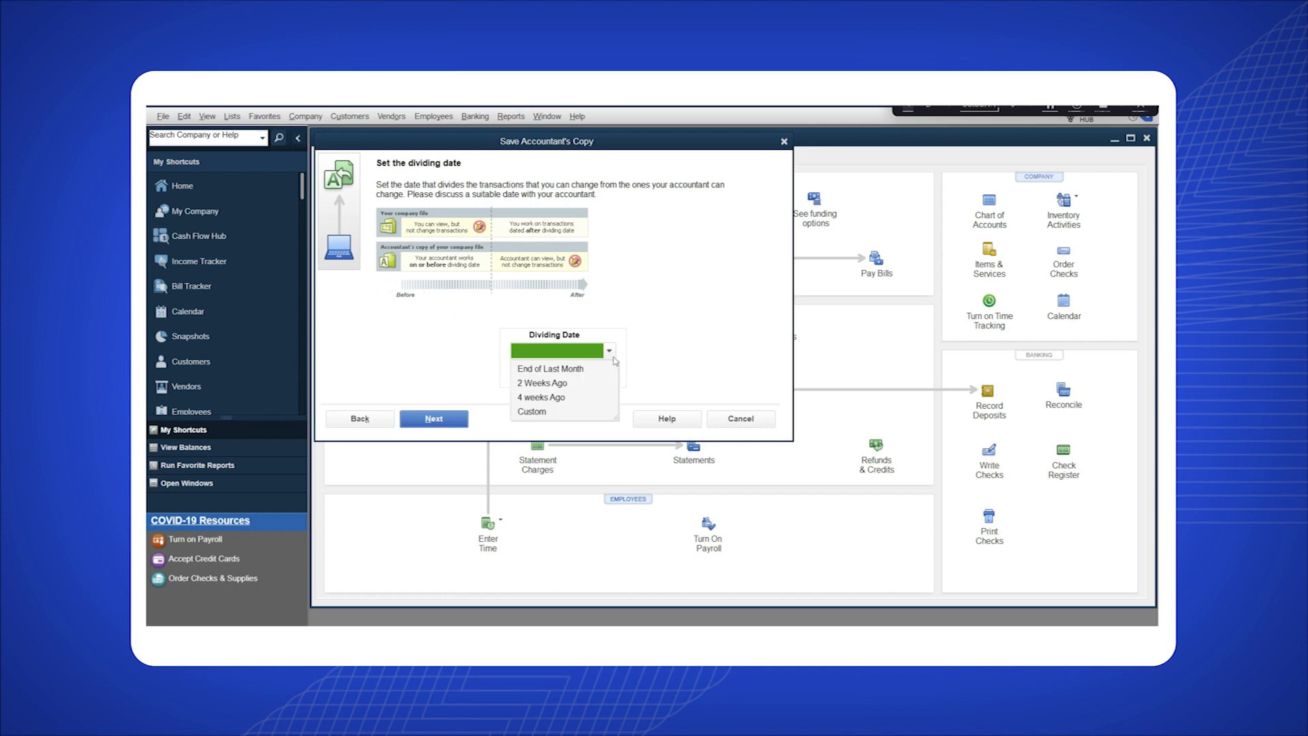
mouse_move(561, 392)
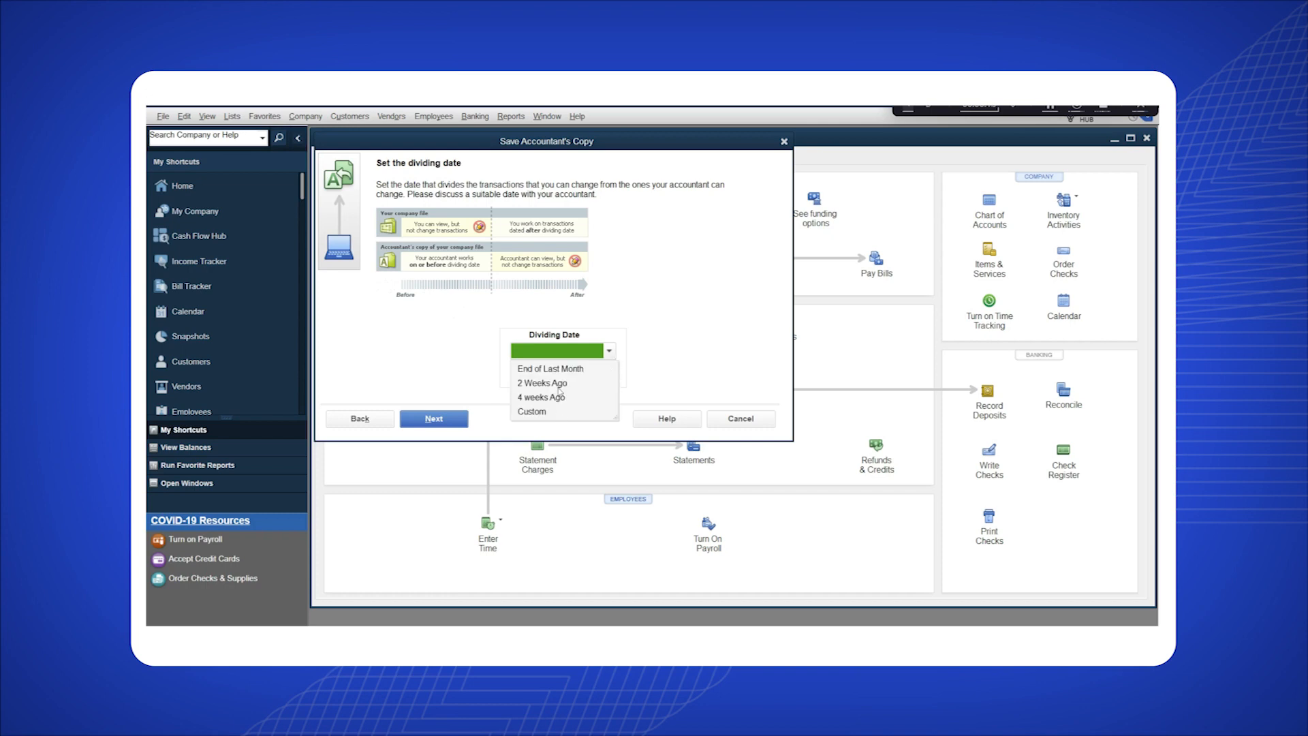
click(540, 396)
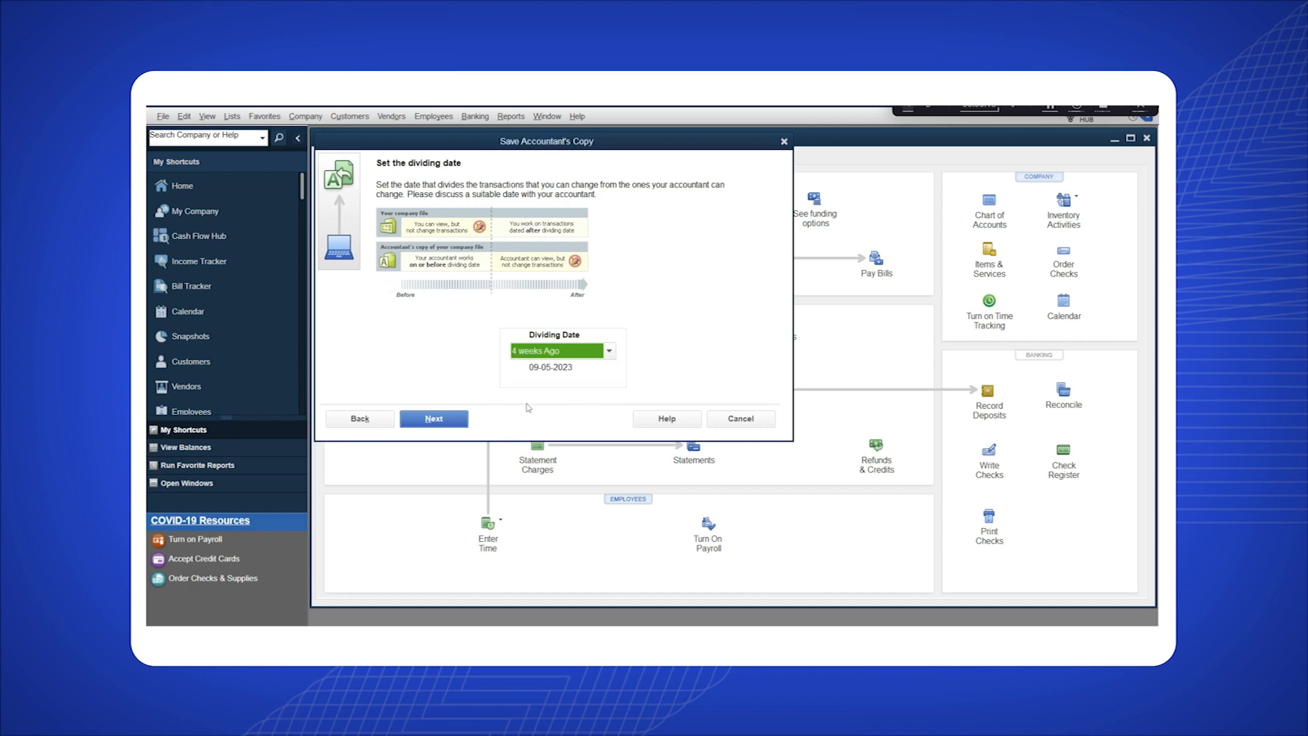
click(433, 418)
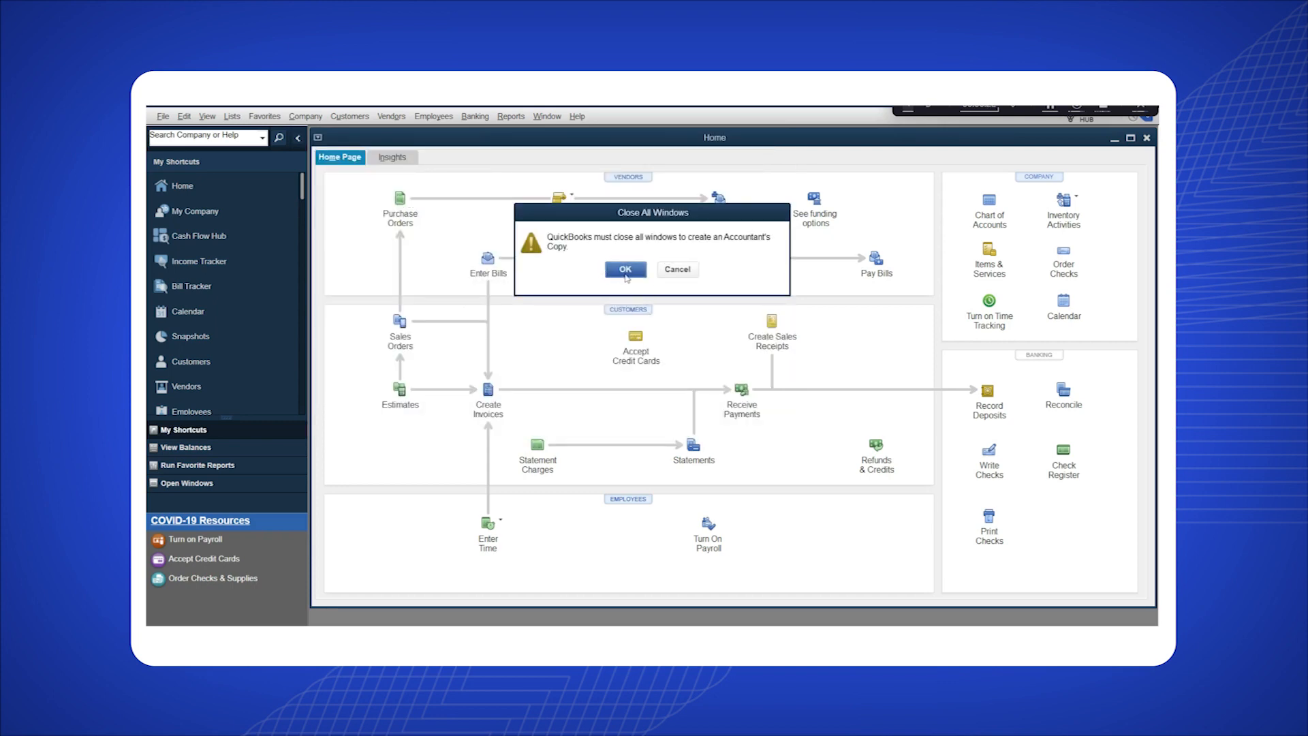
- Allow windows to close, save the copy into the Accountant Copy folder and dismiss the success message
click(625, 270)
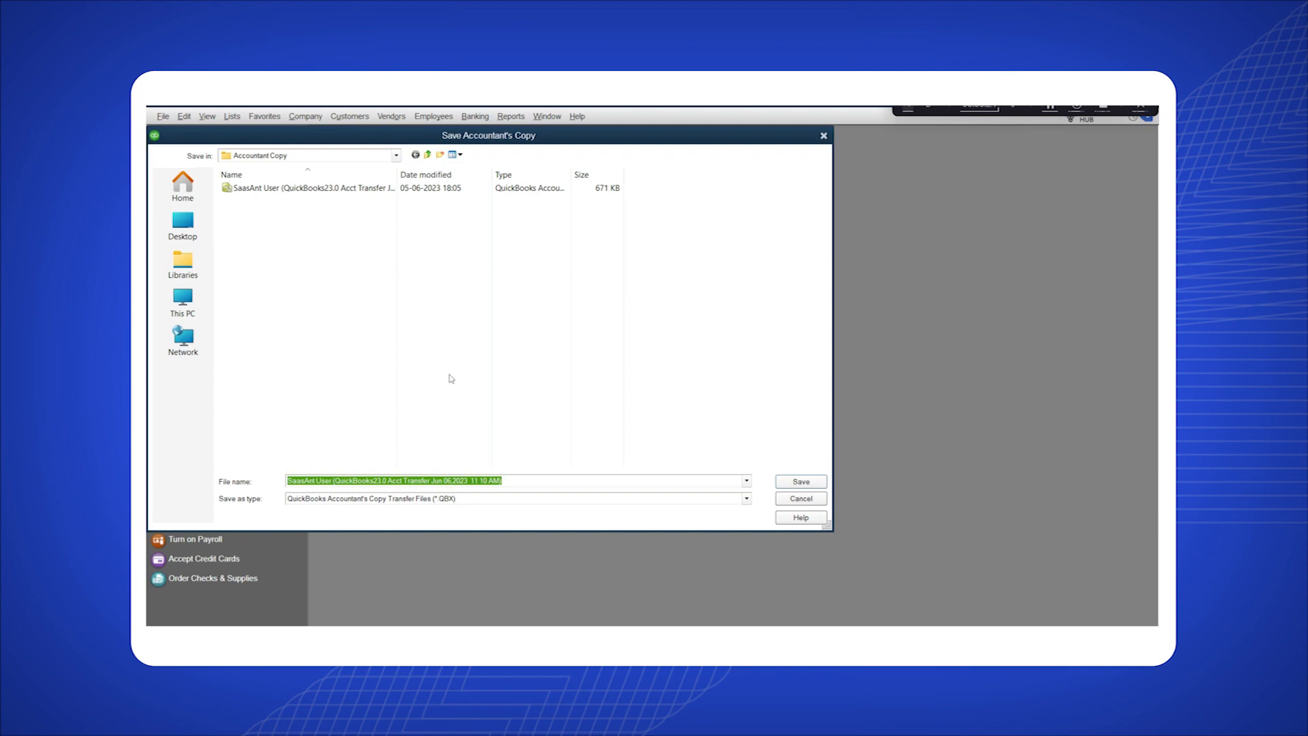
mouse_move(810, 439)
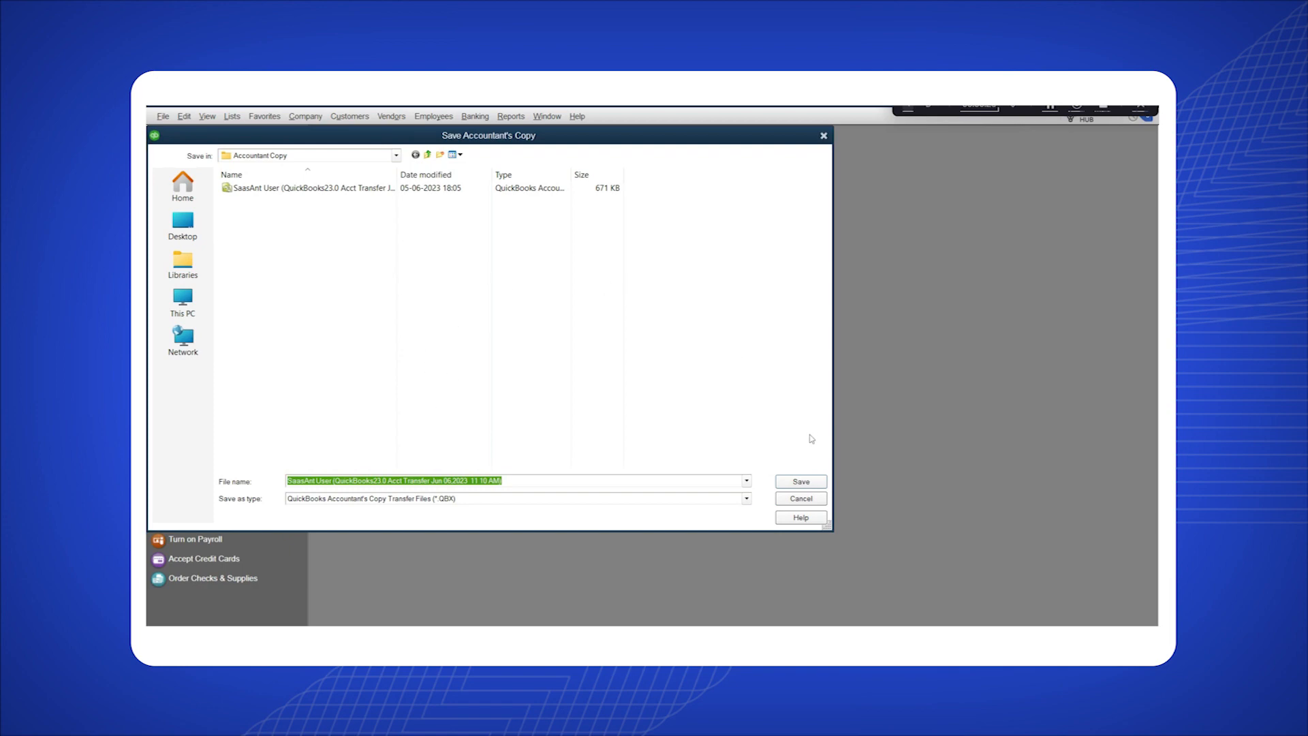
click(800, 482)
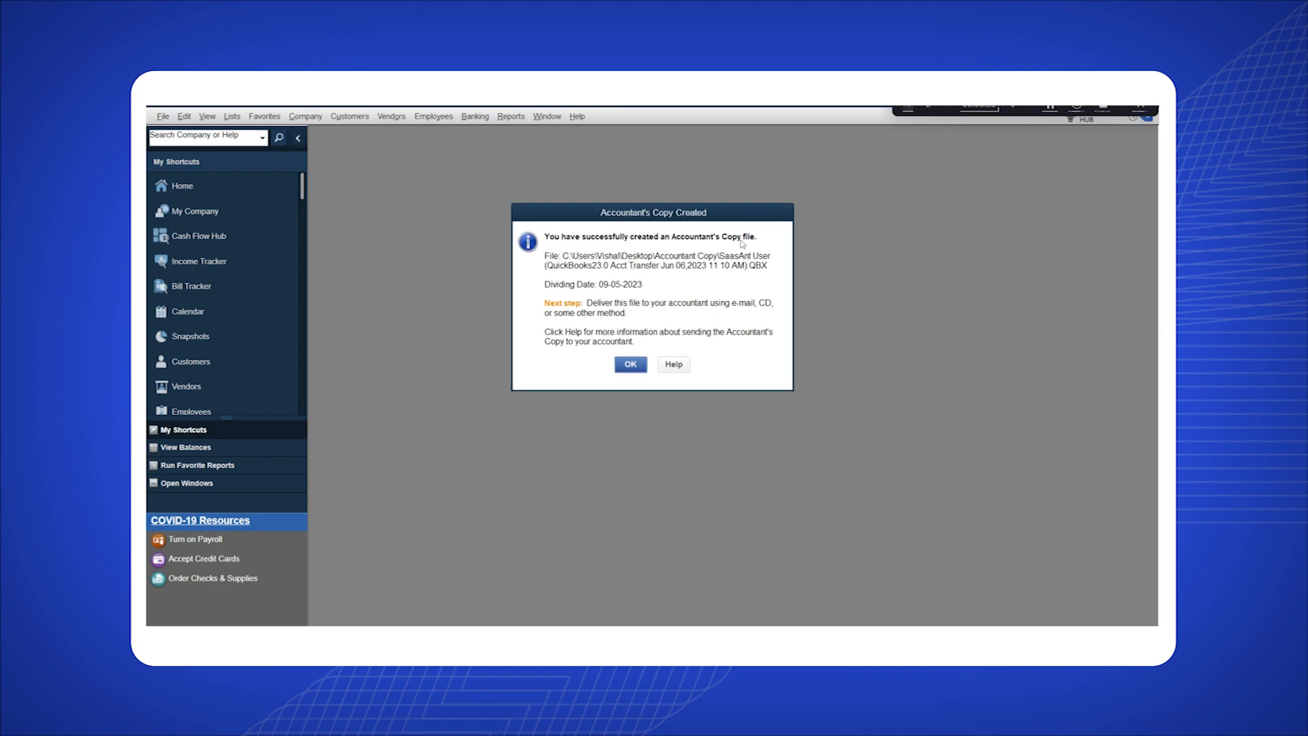
click(631, 365)
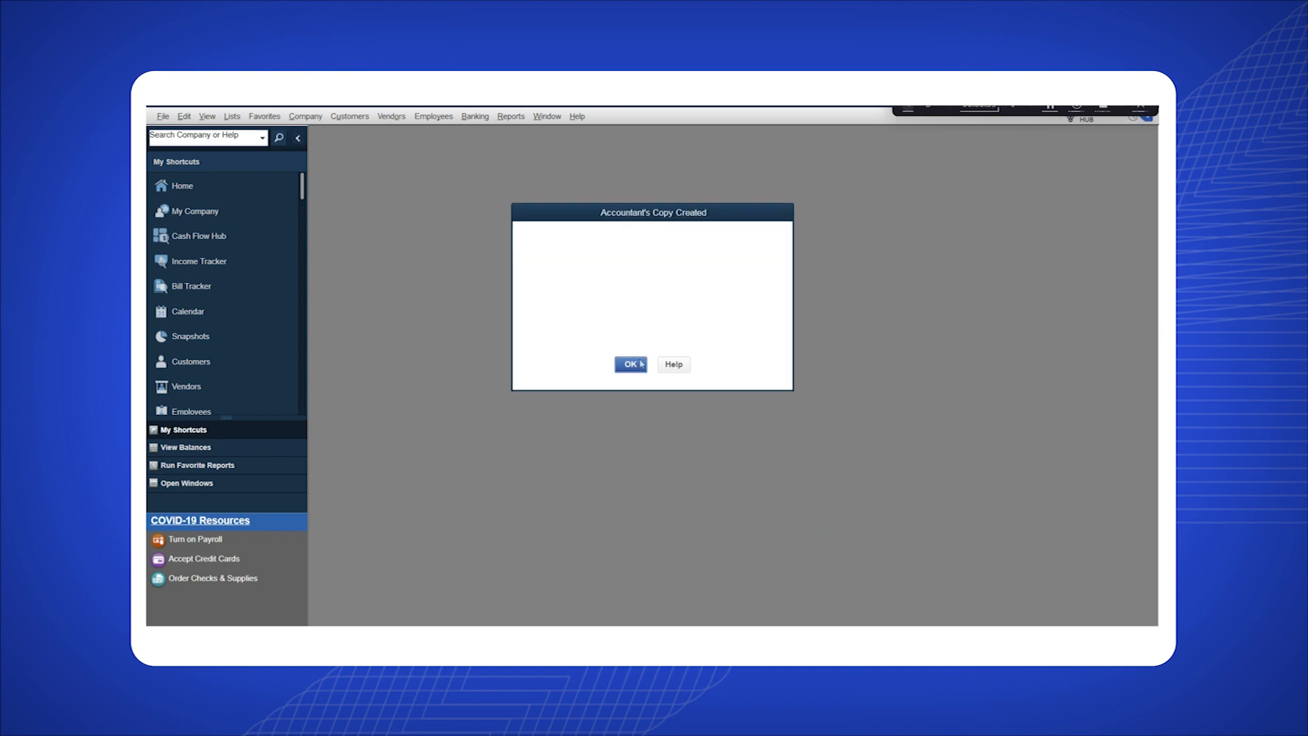
click(630, 364)
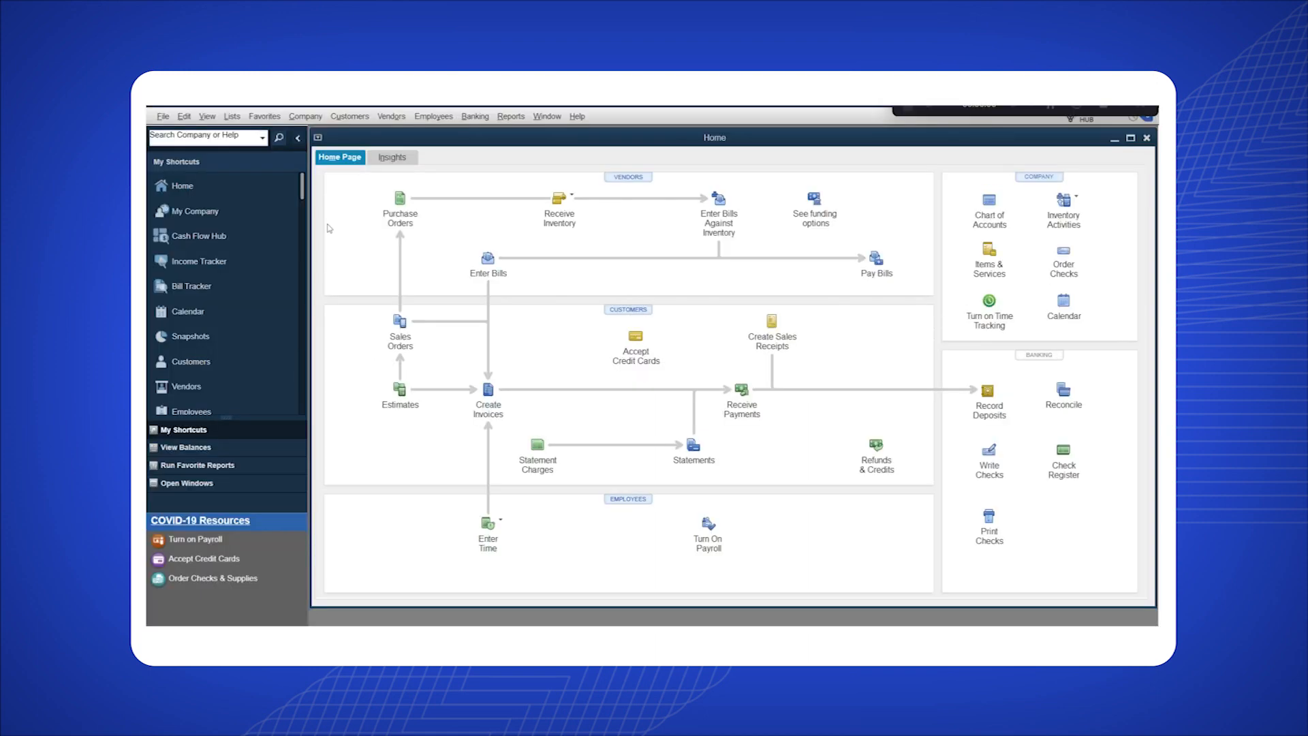
- Reopen the File menu's company file operations for sending to the accountant
click(162, 116)
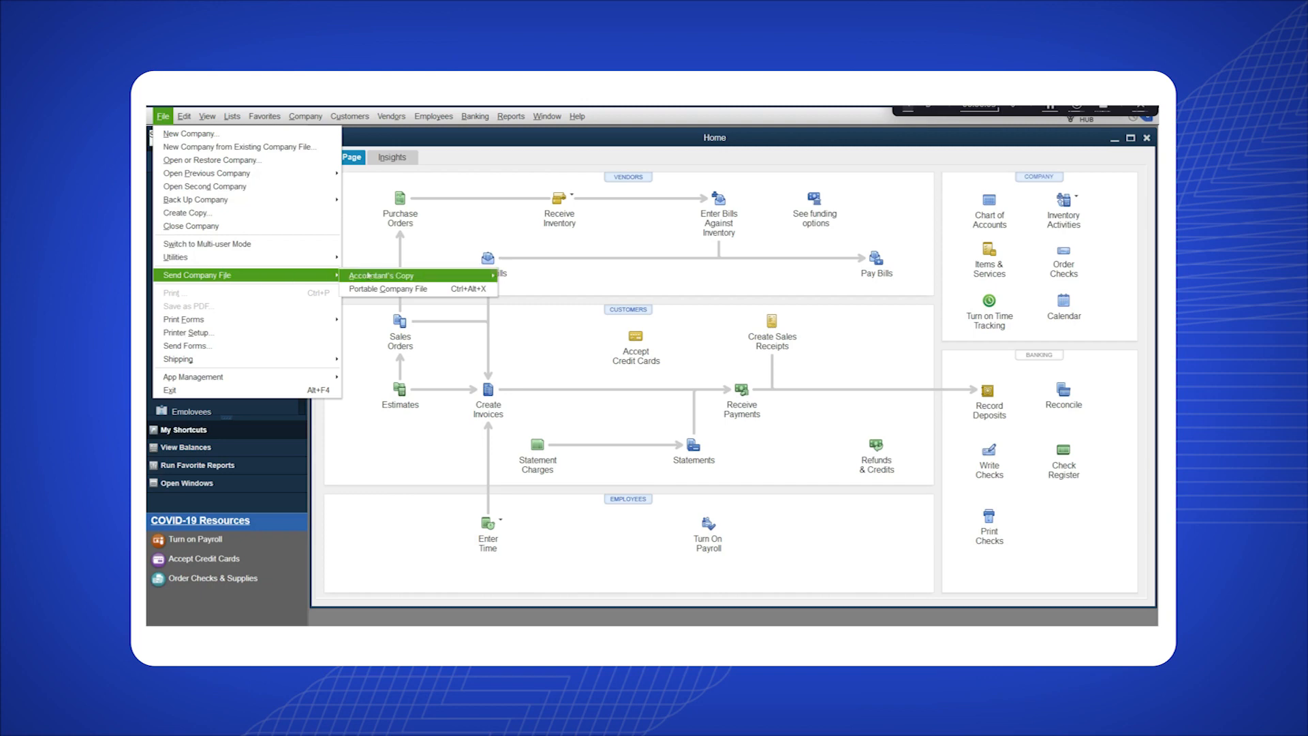
mouse_move(382, 275)
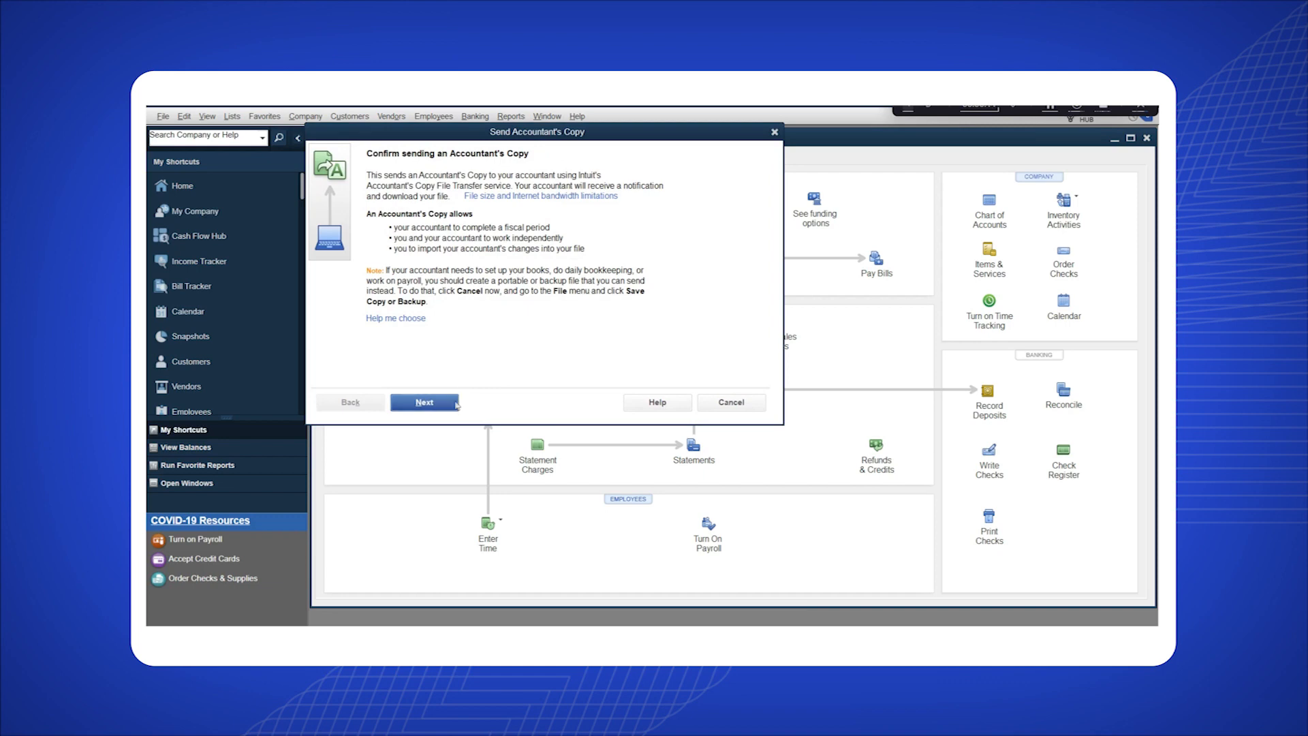
- Confirm sending and set the dividing date to 4 weeks ago (09-05-2023)
click(424, 402)
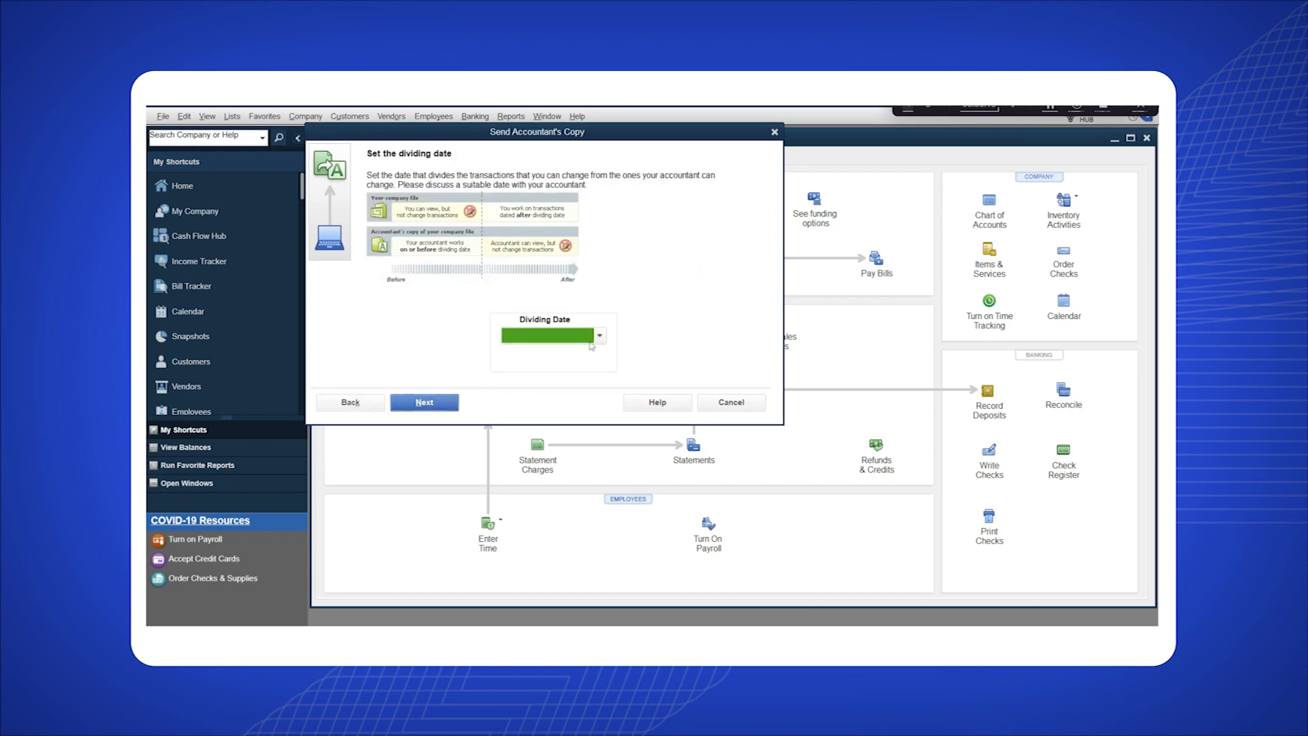
click(598, 335)
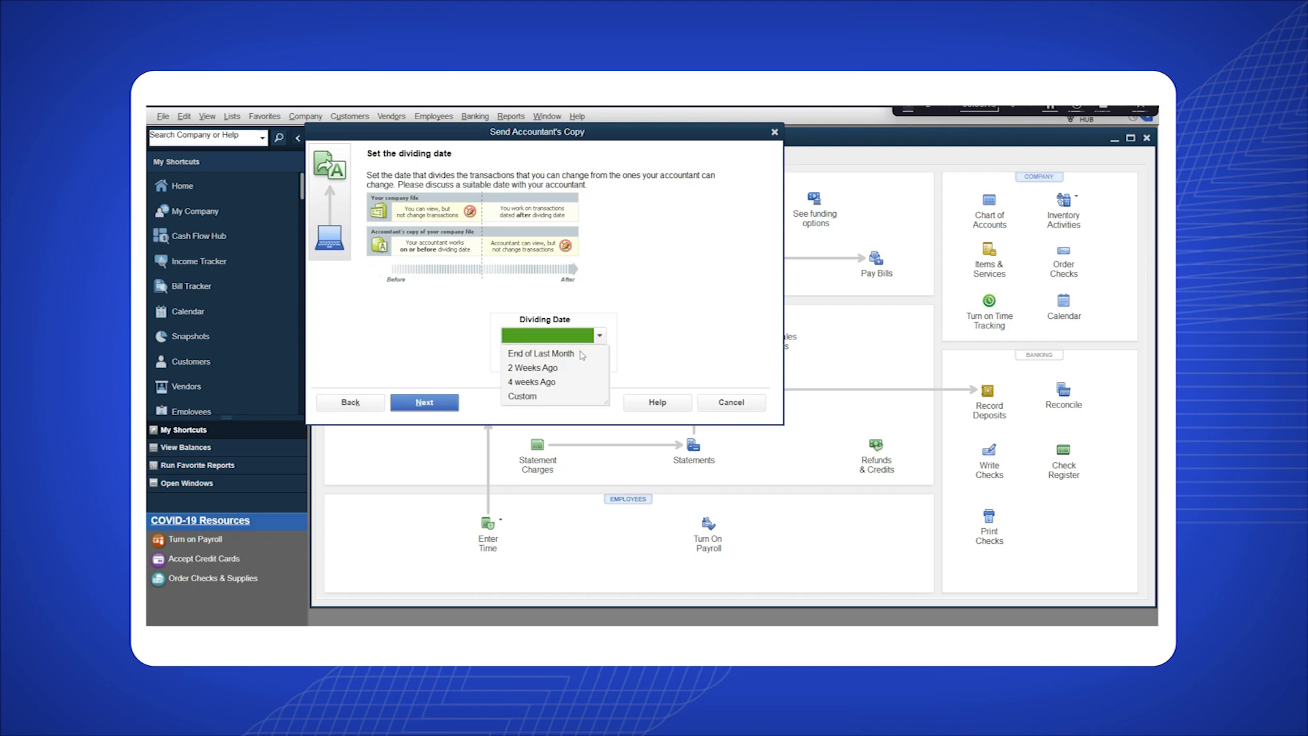
click(532, 381)
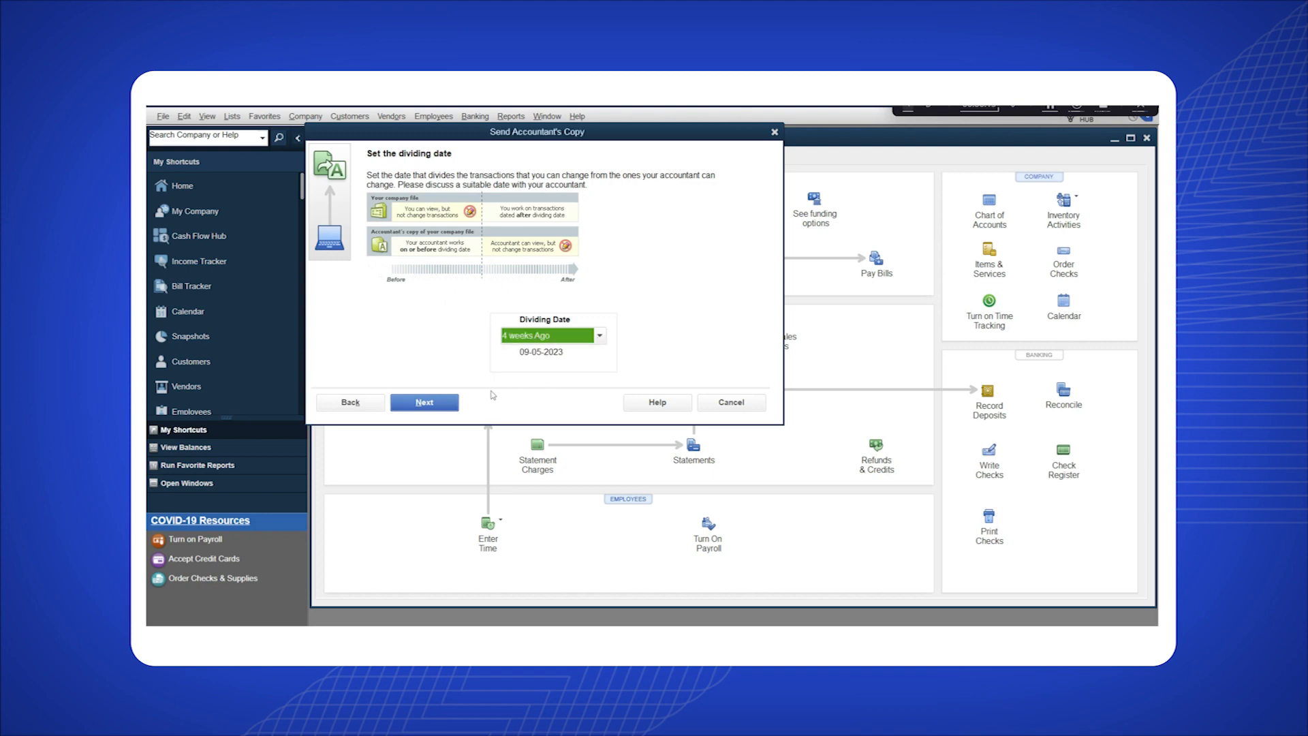
click(423, 401)
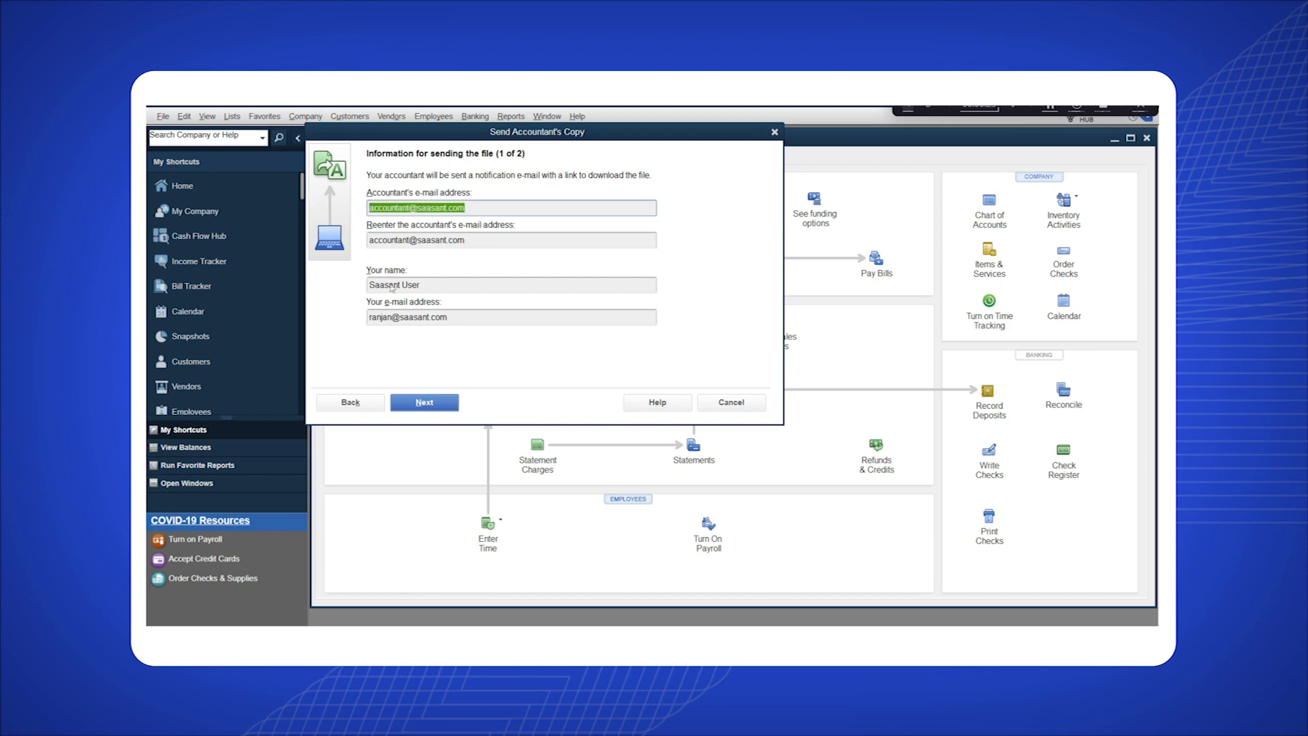
- Accept the accountant email details, send the password-protected copy and allow windows to close
click(424, 401)
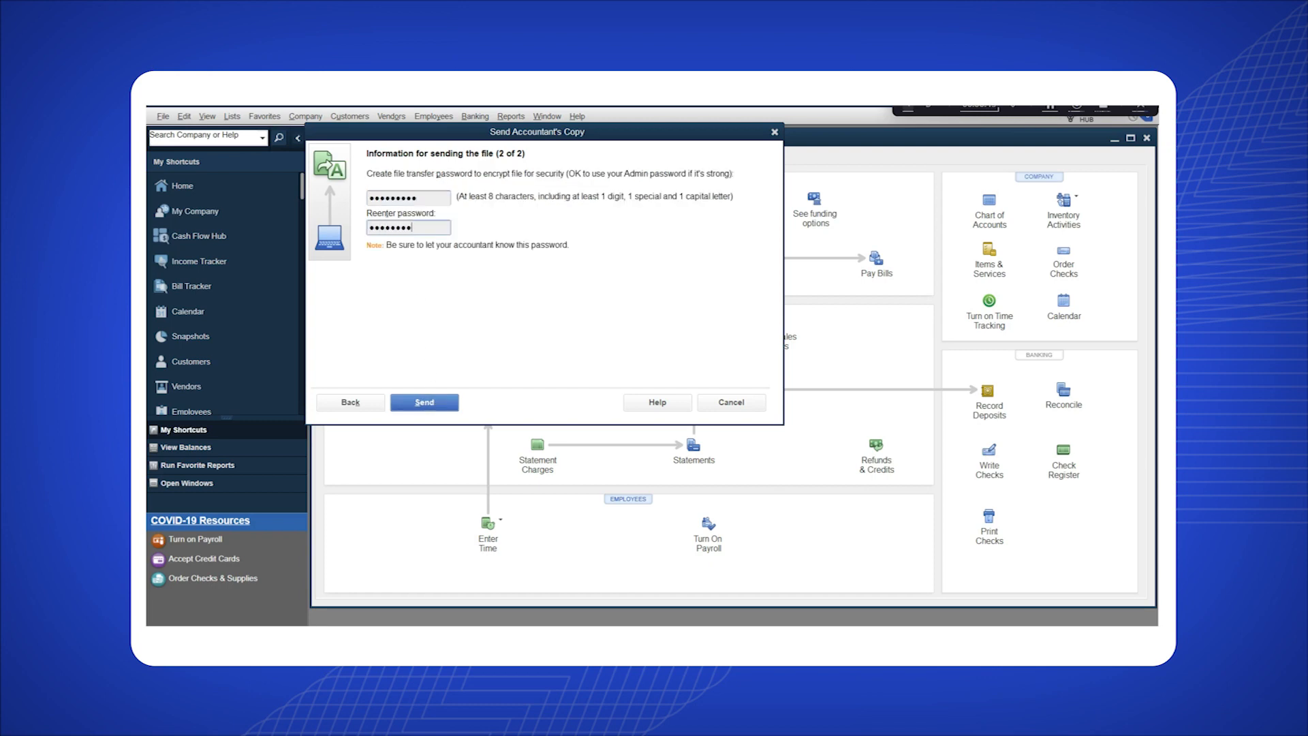
click(424, 402)
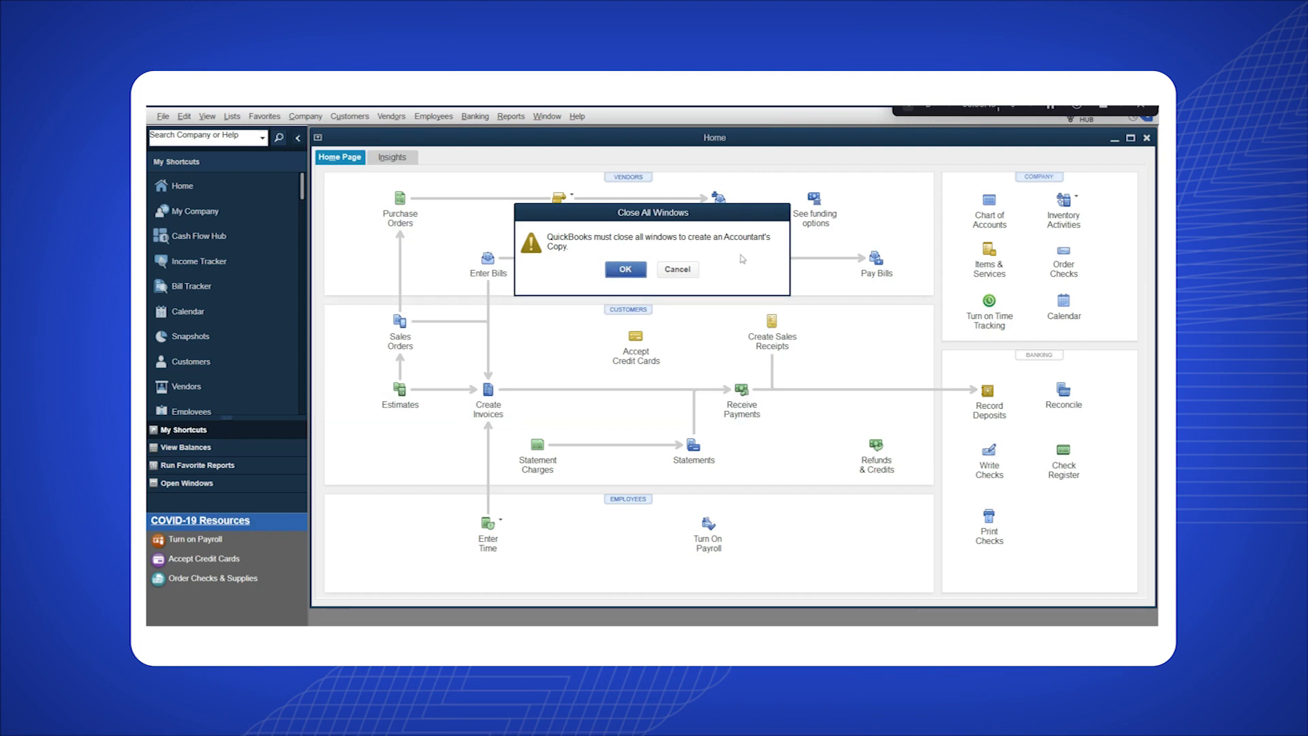
click(625, 269)
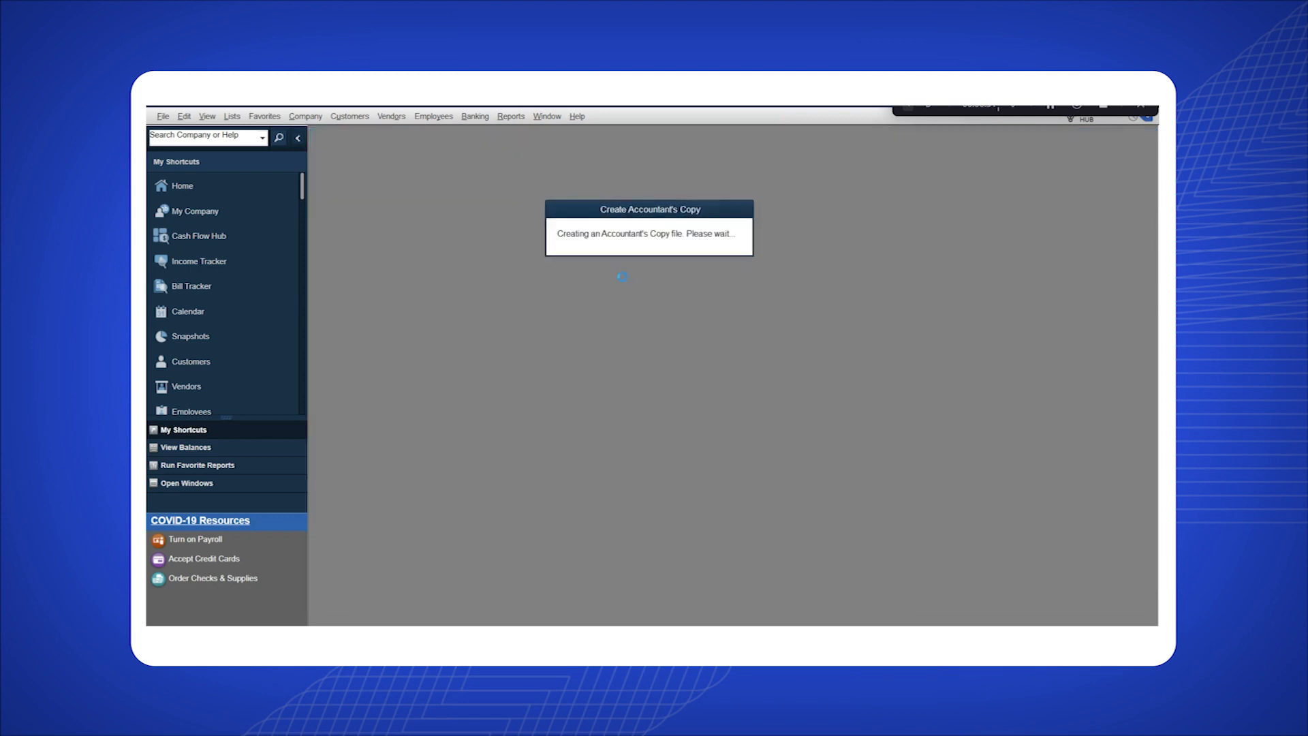